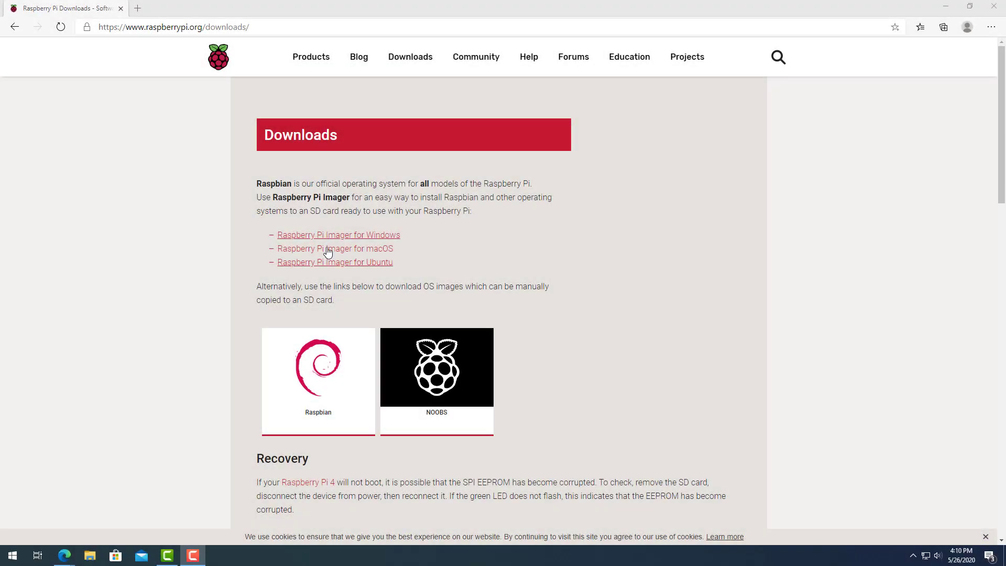
Download the Raspberry Pi Imager for Windows installer and run its setup to install it.
left_click(339, 234)
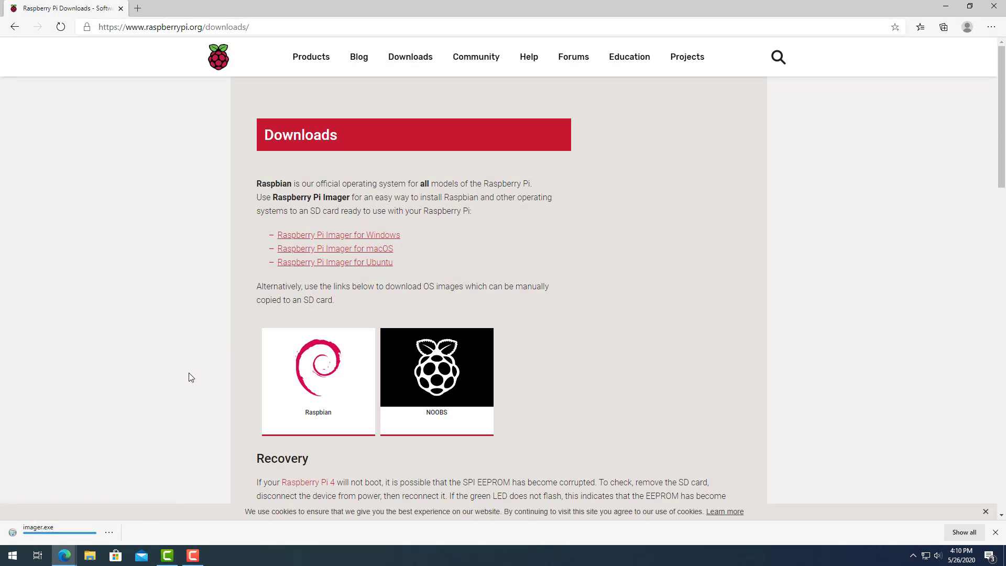
left_click(37, 536)
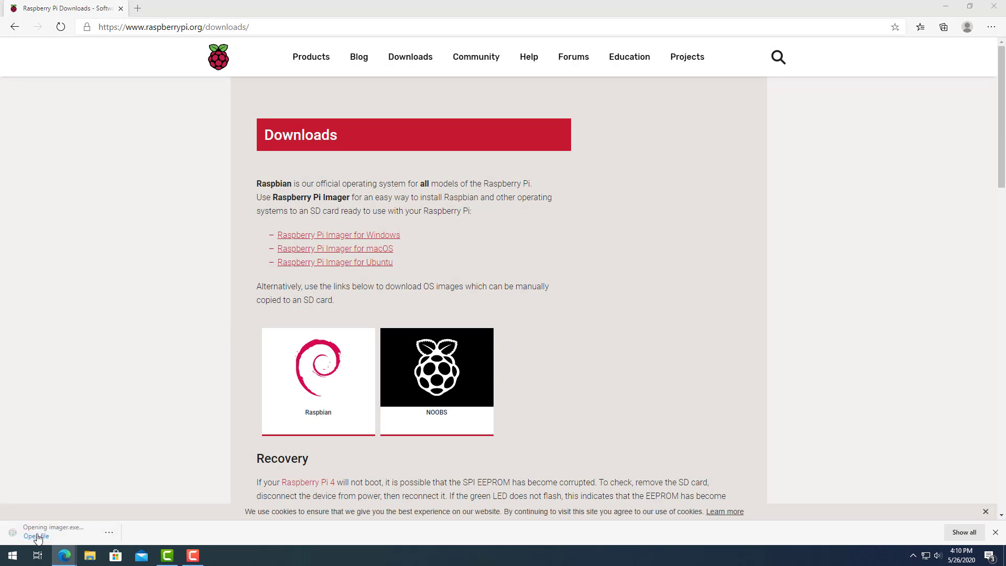
left_click(37, 535)
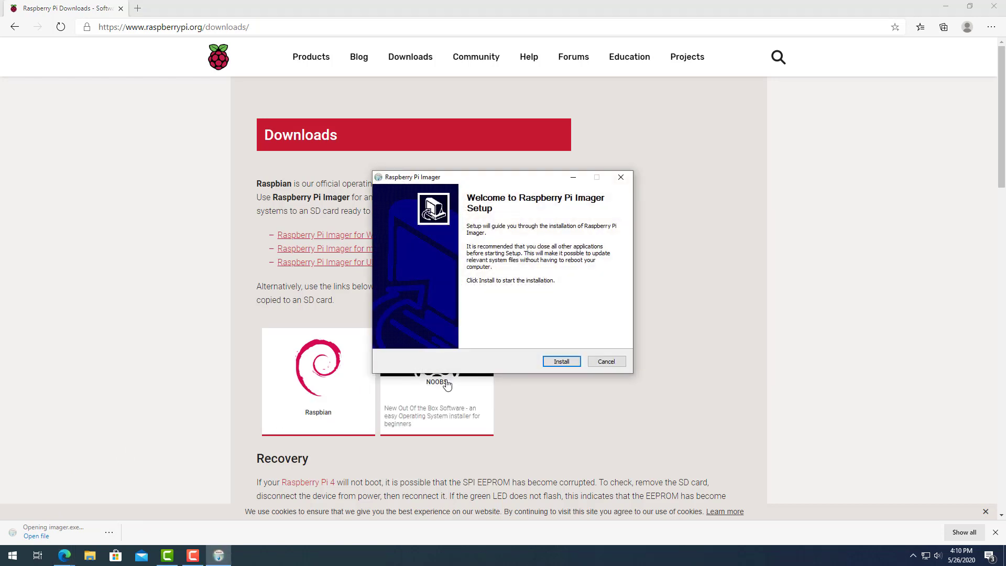
left_click(560, 361)
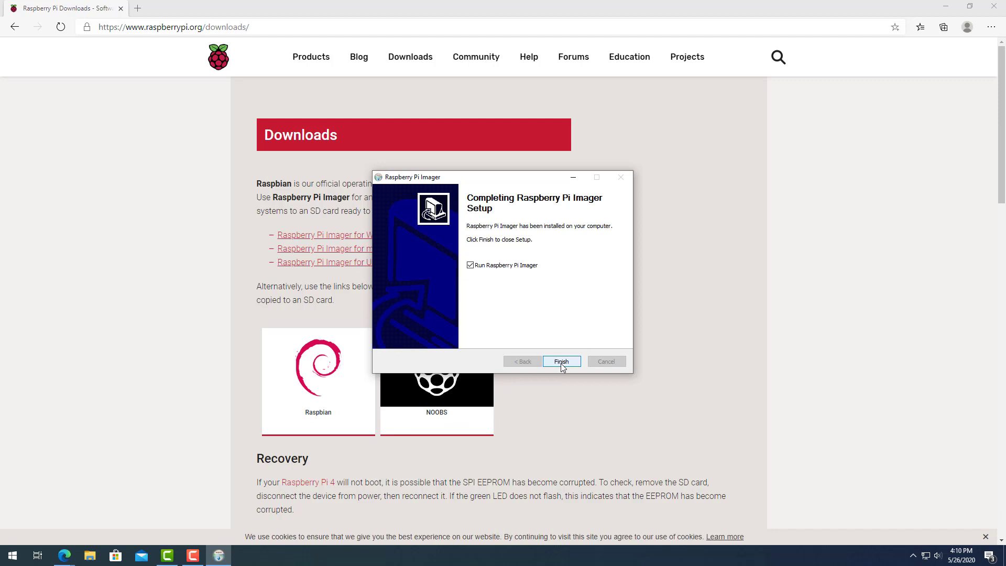
Launch the Imager, select Raspbian Lite and the generic SD card, and start writing the image.
left_click(561, 361)
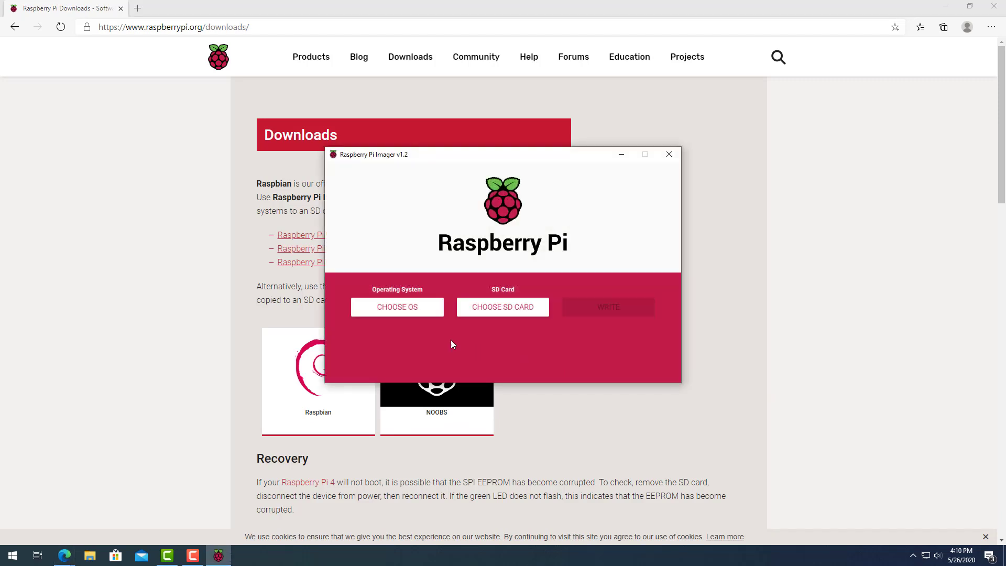
left_click(396, 307)
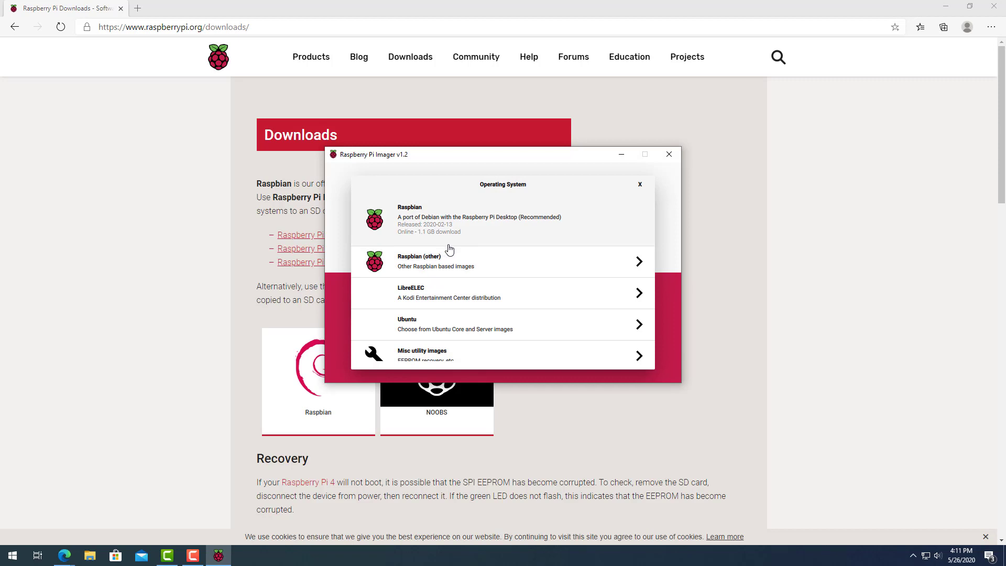
left_click(478, 218)
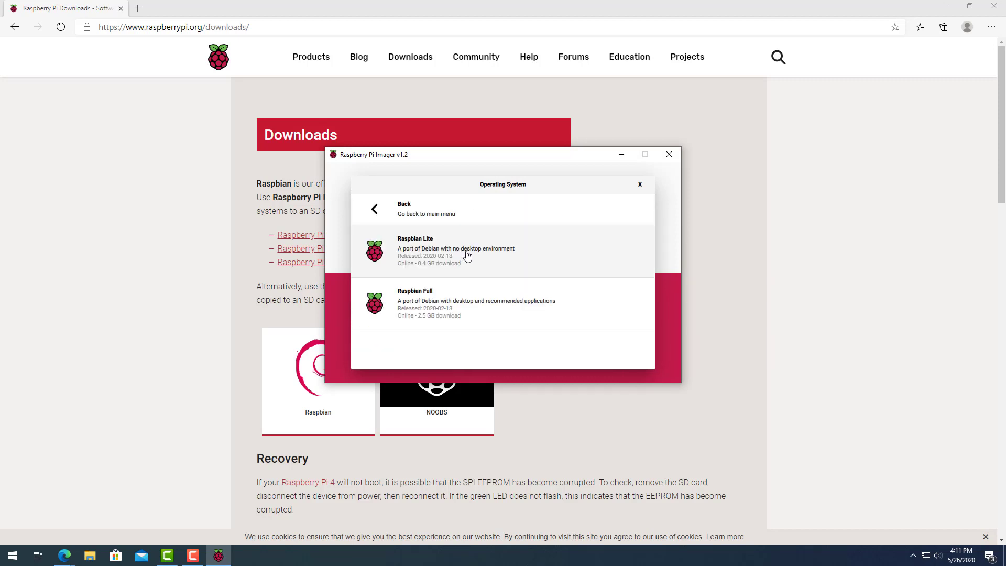
left_click(456, 251)
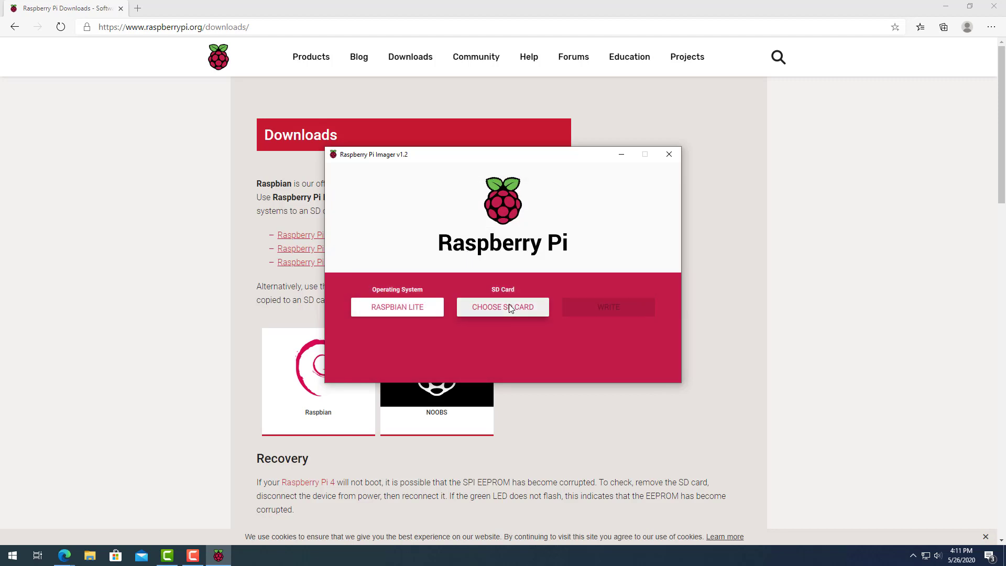
left_click(502, 307)
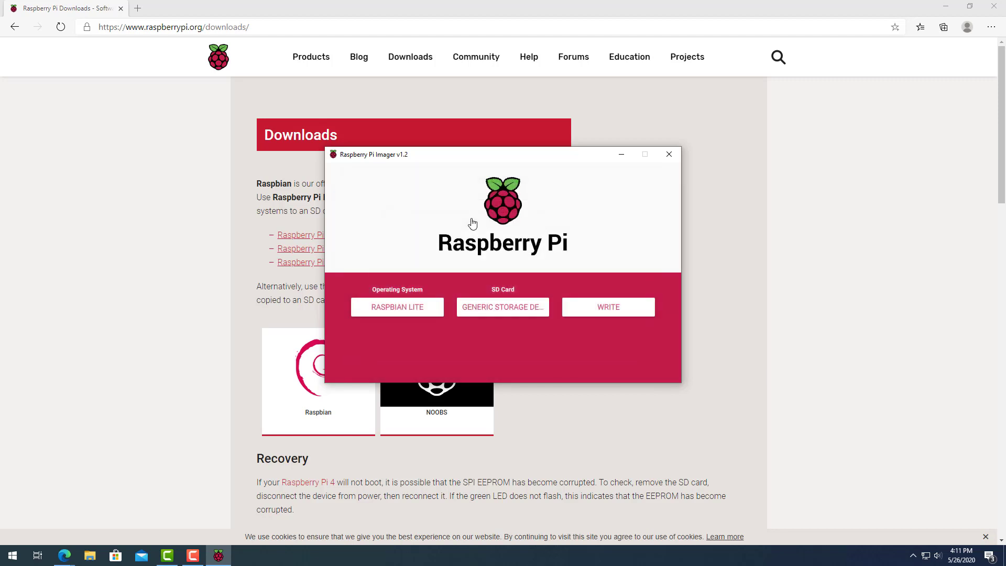
left_click(607, 307)
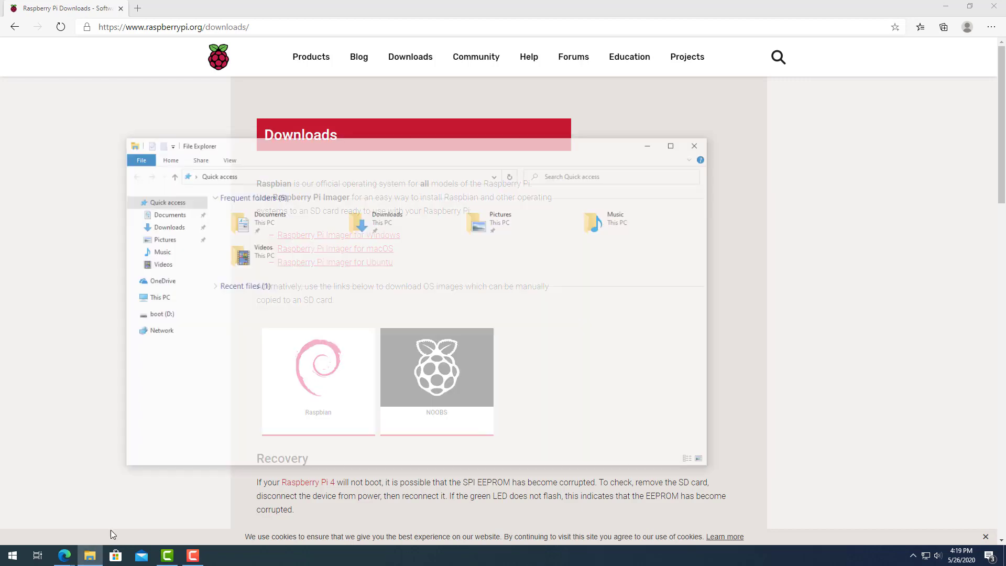
Create an empty file named SSH without the .txt extension on the boot (D:) drive.
left_click(161, 313)
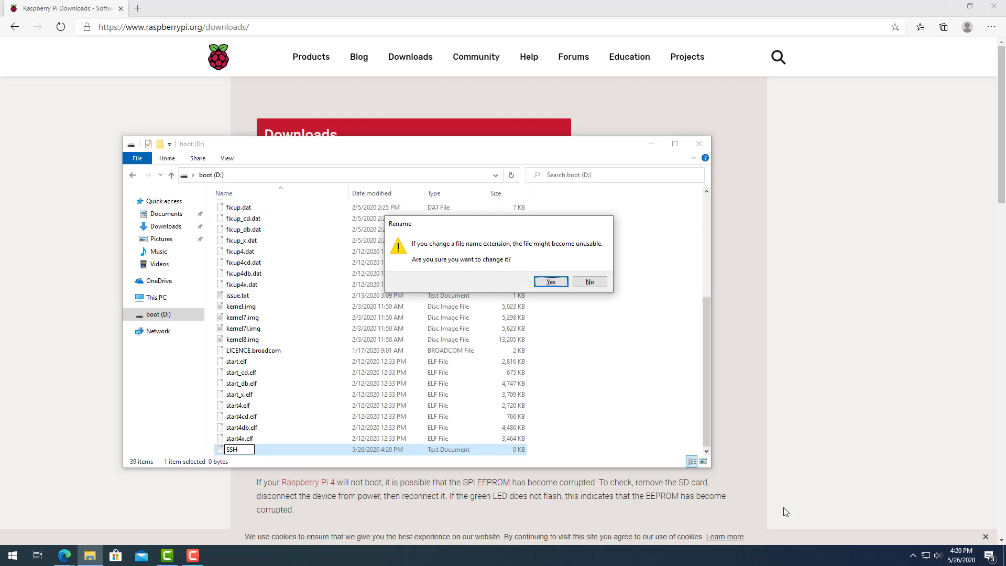
left_click(550, 282)
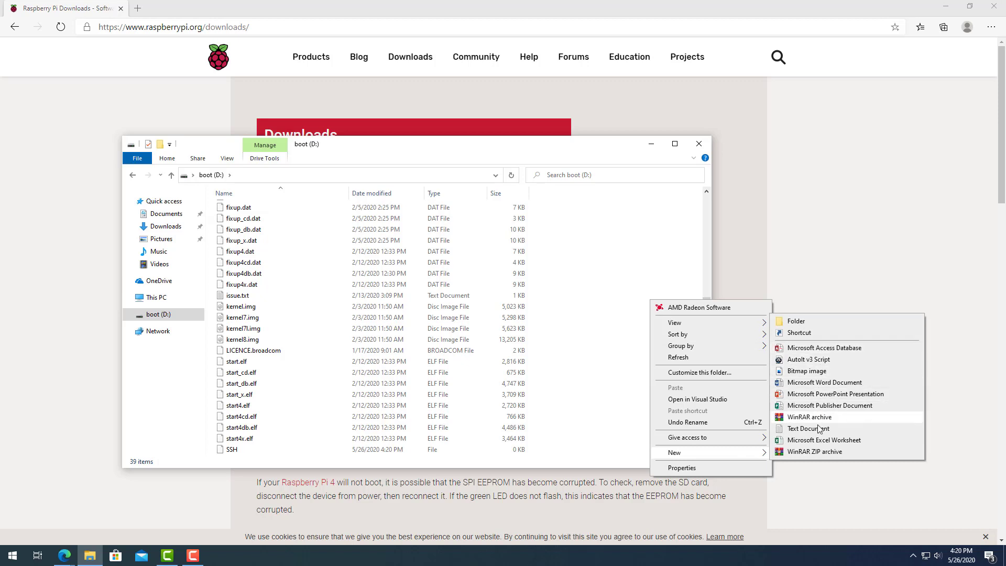
Create a new text document on the boot drive renamed to wpa_supplicant.conf.
left_click(808, 429)
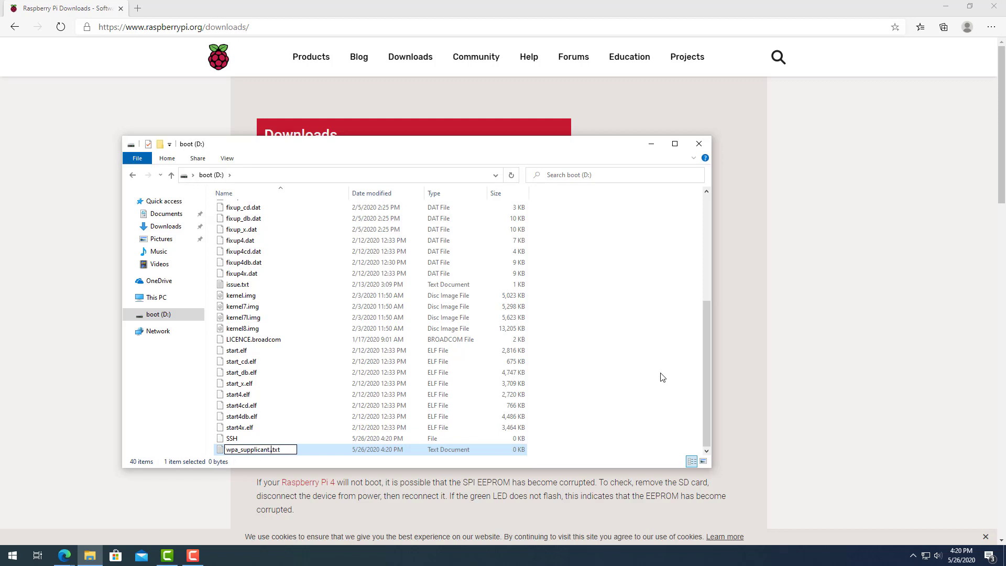
key("Return")
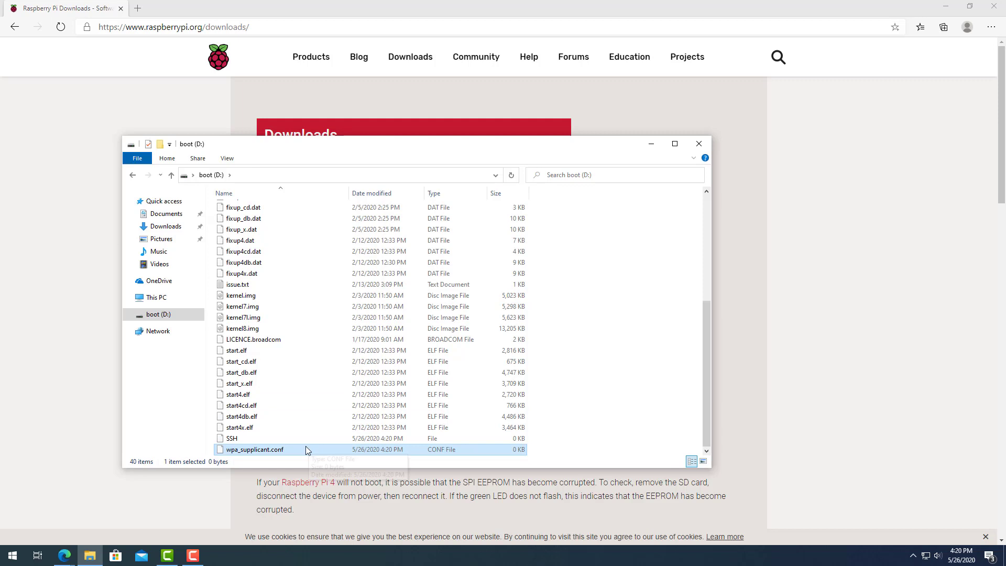
Edit wpa_supplicant.conf with ctrl_interface=DIR=/var/run/wpa and a network block including scan_ssid=1.
double_click(253, 449)
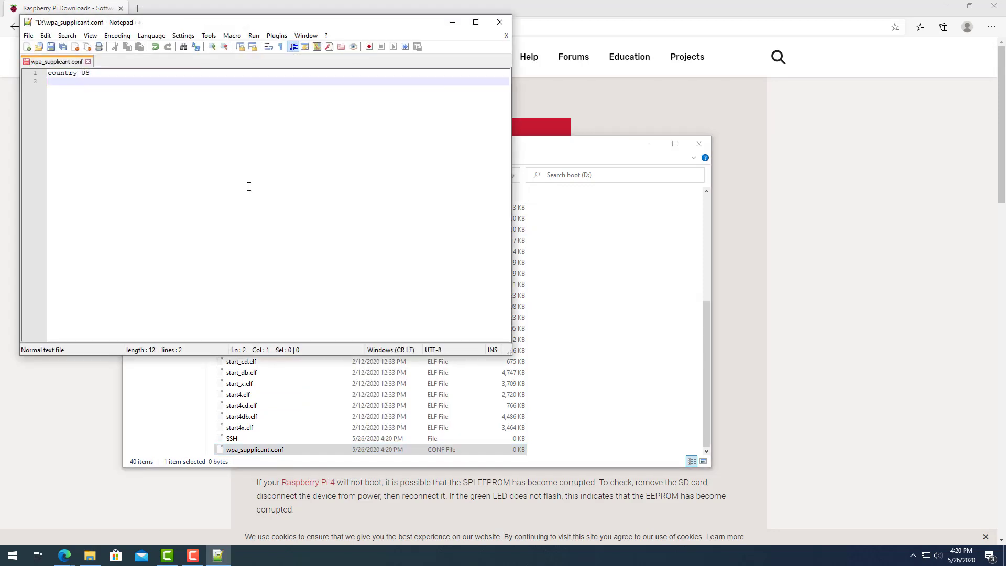
type("ctrl_interface=DIR=/var/run/wpa_supplicant GROUP=netdev")
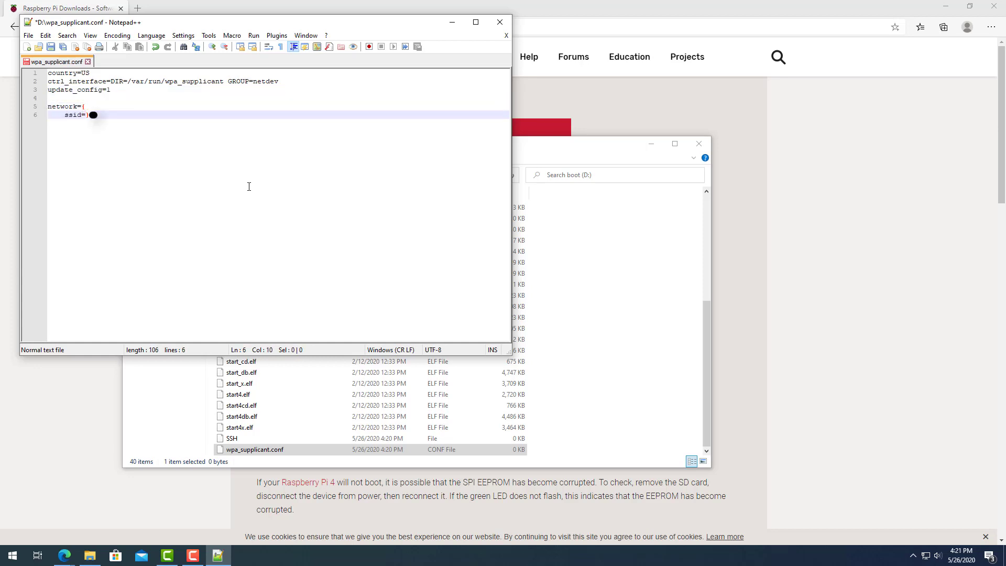
type("scan_ssid=1")
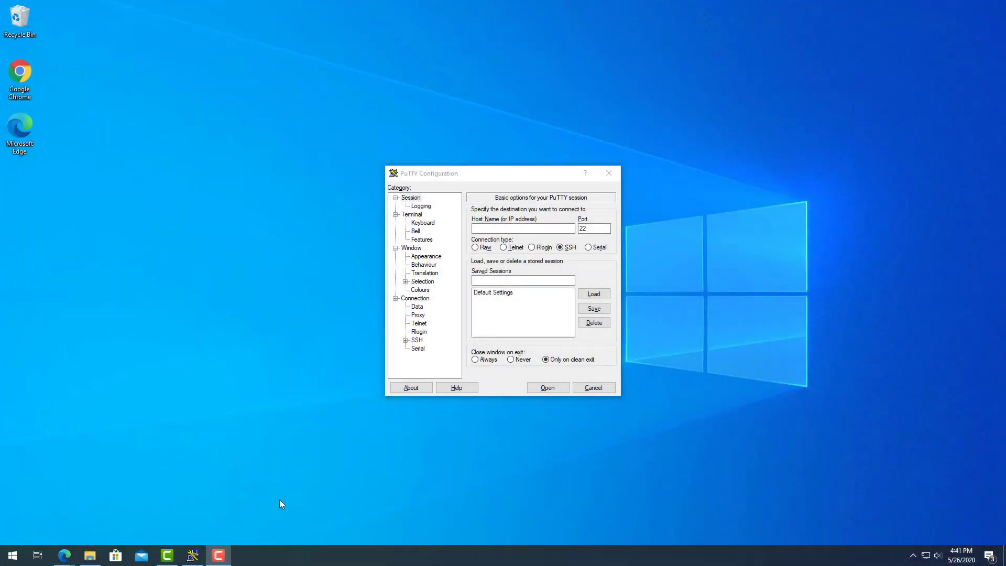
mouse_move(451, 279)
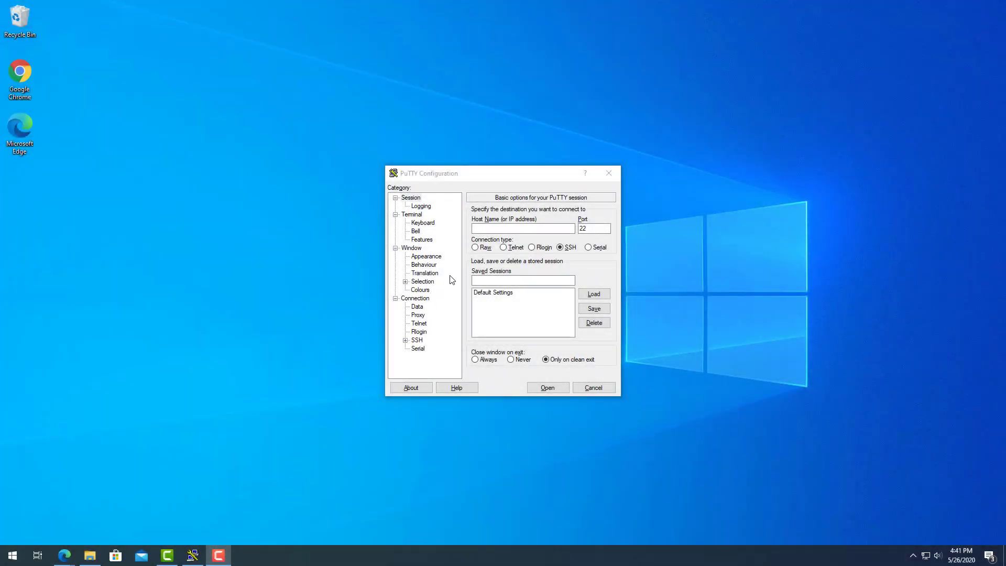
Enter raspberrypi.local as the host name and open the SSH session.
left_click(522, 228)
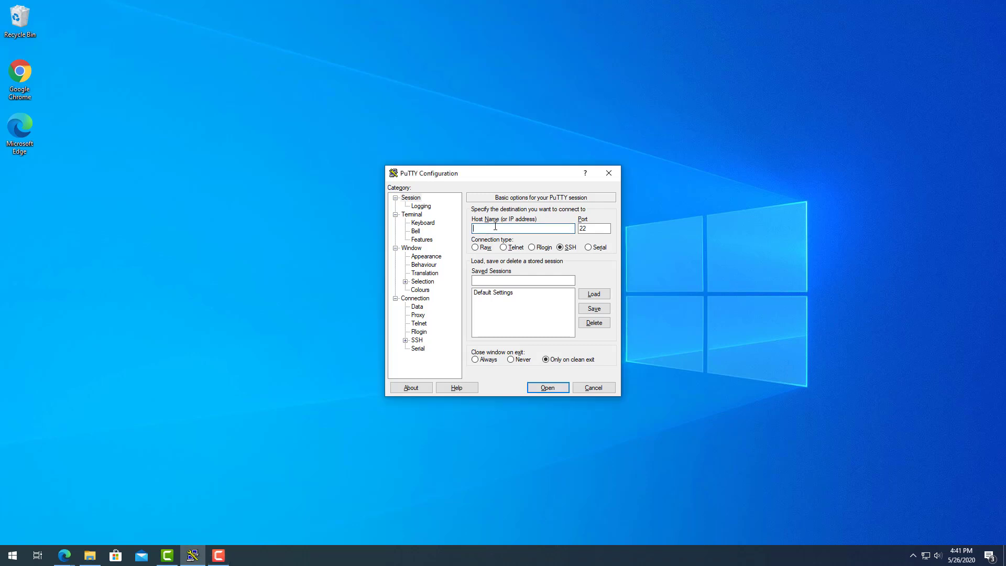
type("raspberry")
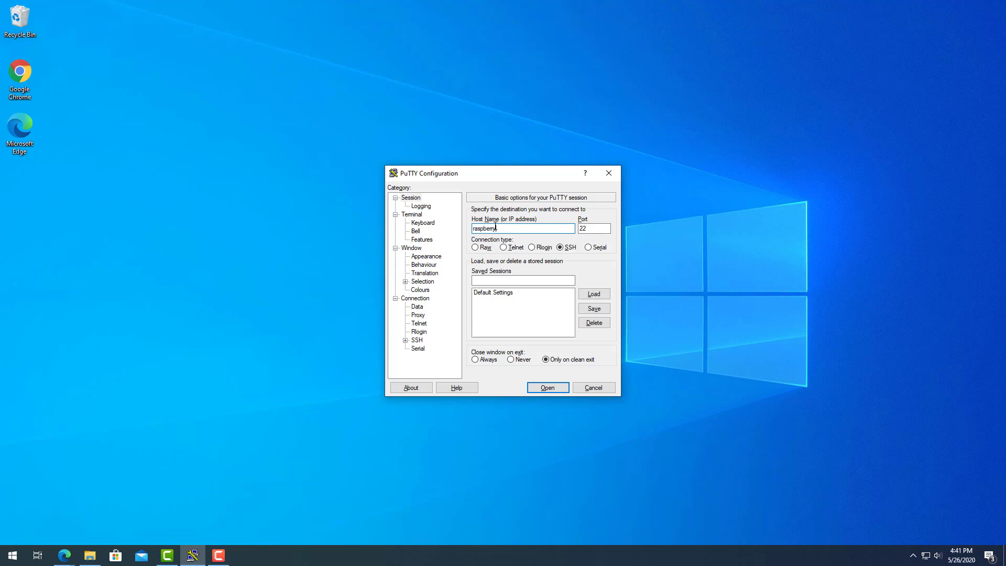
type("pi")
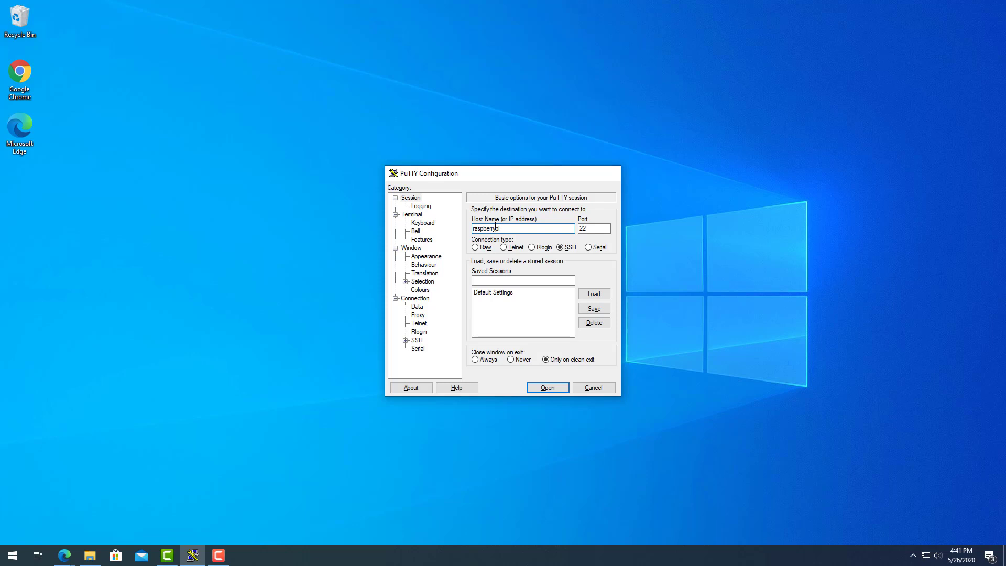
left_click(547, 387)
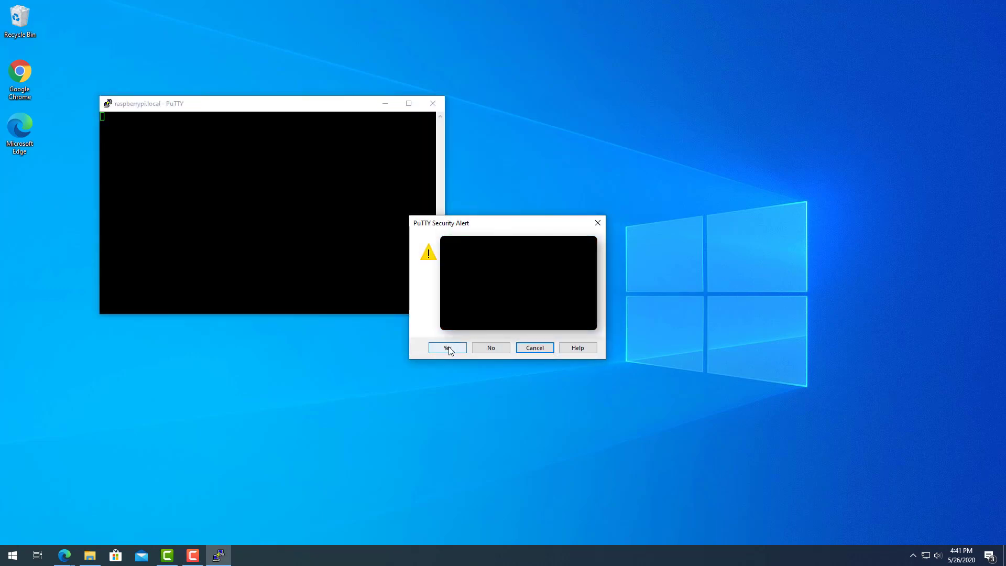
Accept the Pi's host key and submit the pi login credentials to reach the shell prompt.
left_click(448, 347)
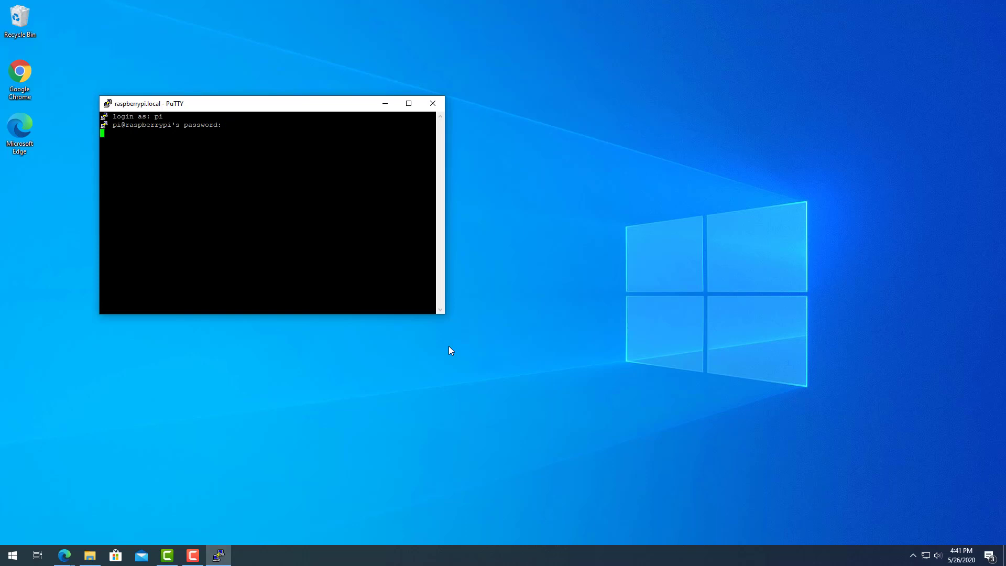
key("Return")
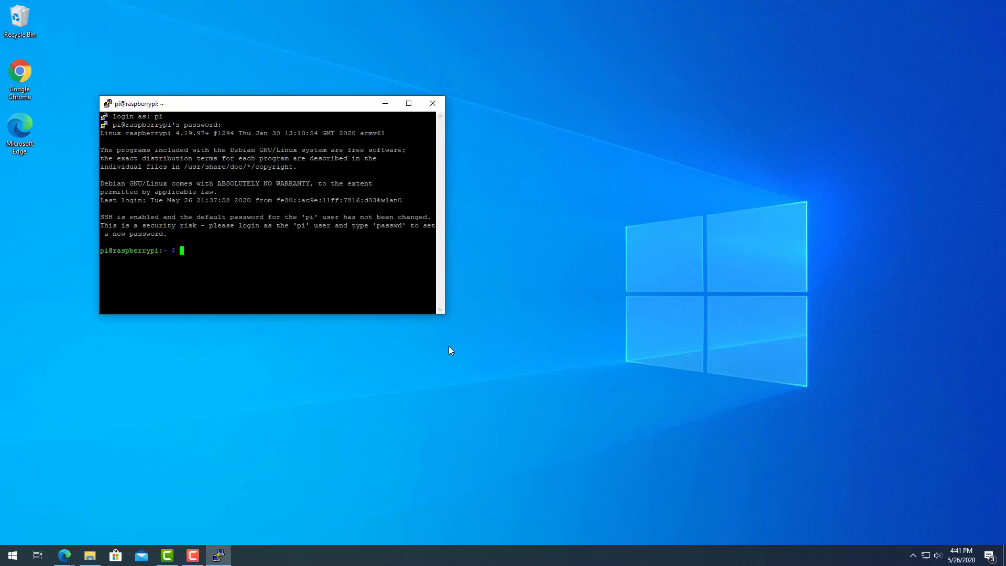
mouse_move(449, 350)
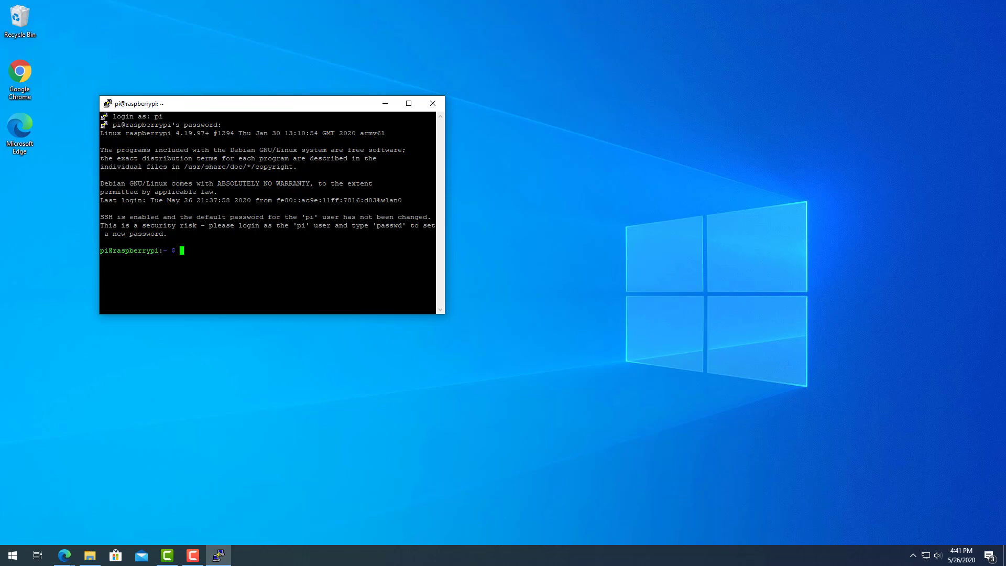